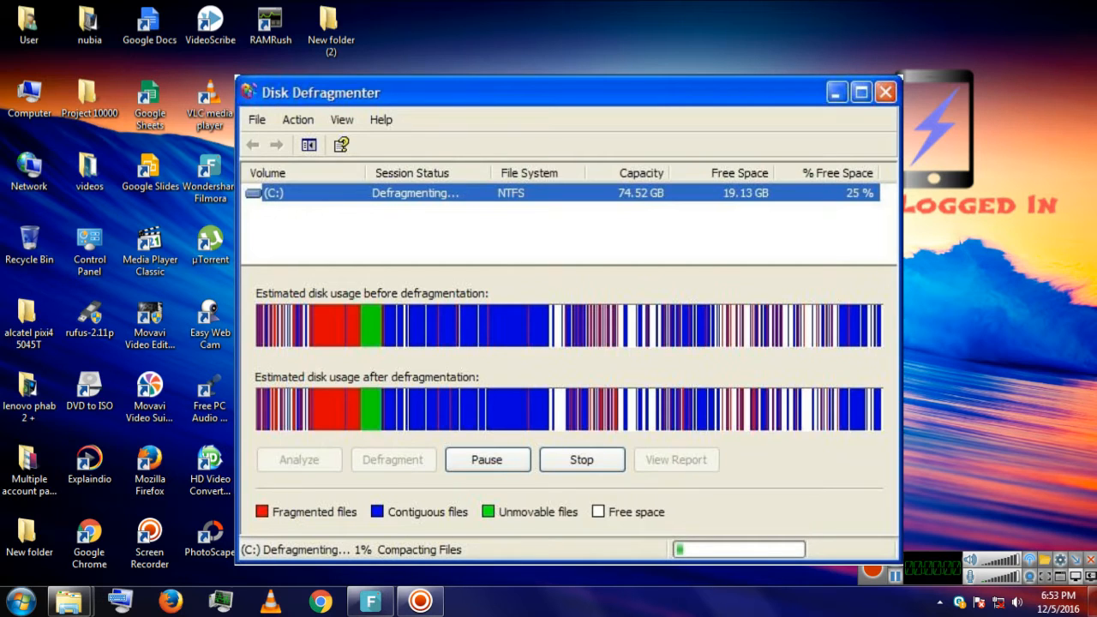
- Close the Disk Defragmenter window that was defragmenting drive C:
{"action": "left_click", "coordinate": [883, 94]}
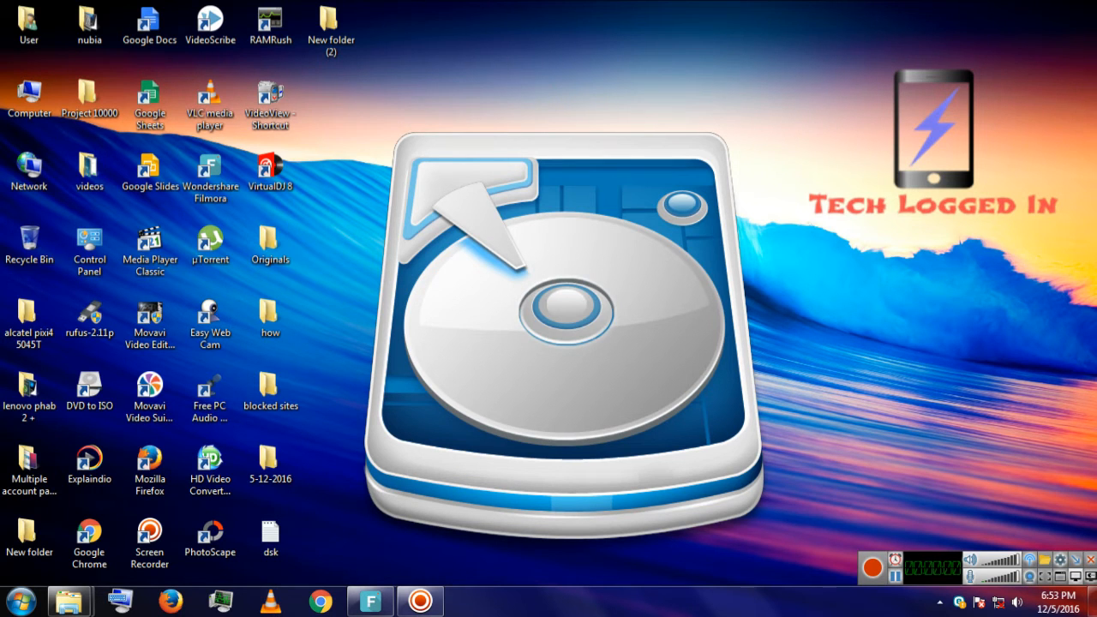
- Refresh the desktop, open Computer, and bring up the Local Disk (C:) Properties dialog
{"action": "right_click", "coordinate": [630, 60]}
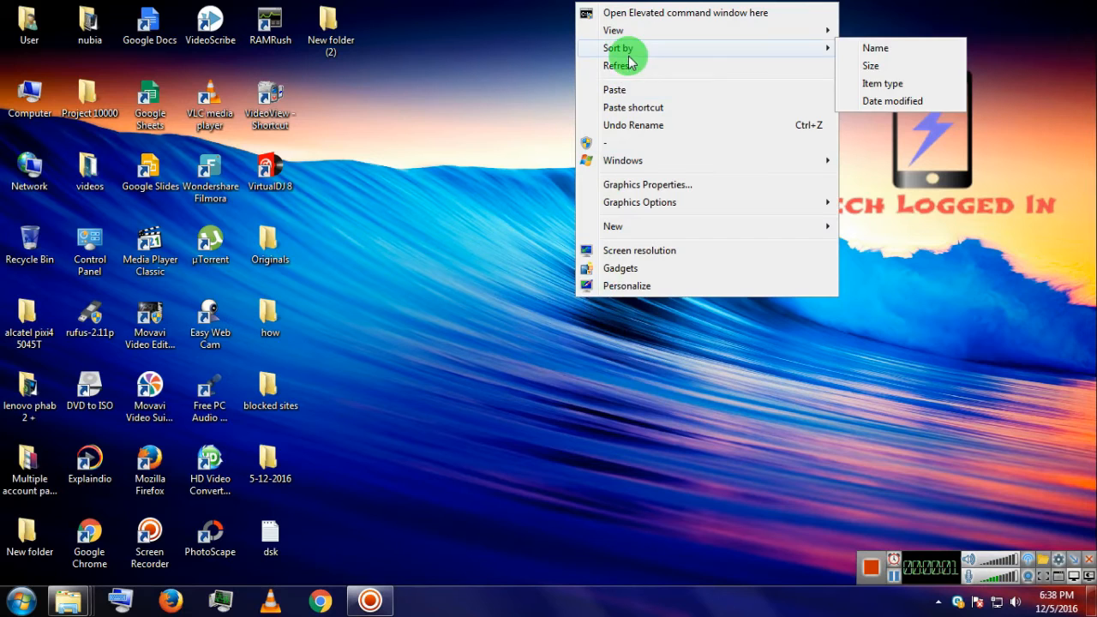
{"action": "left_click", "coordinate": [28, 98]}
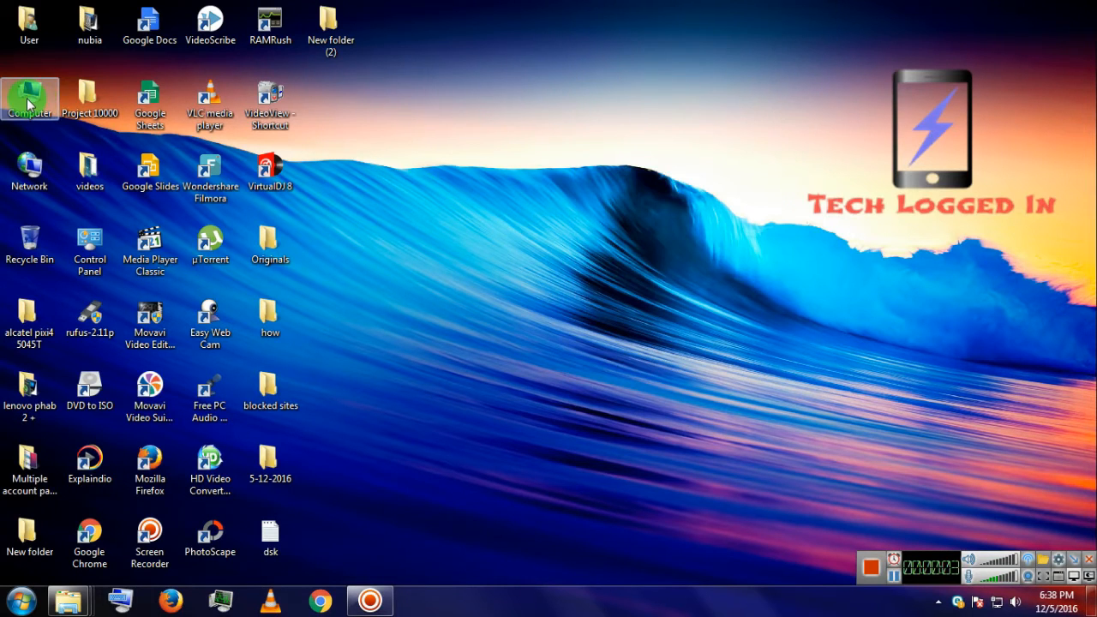
{"action": "double_click", "coordinate": [31, 94]}
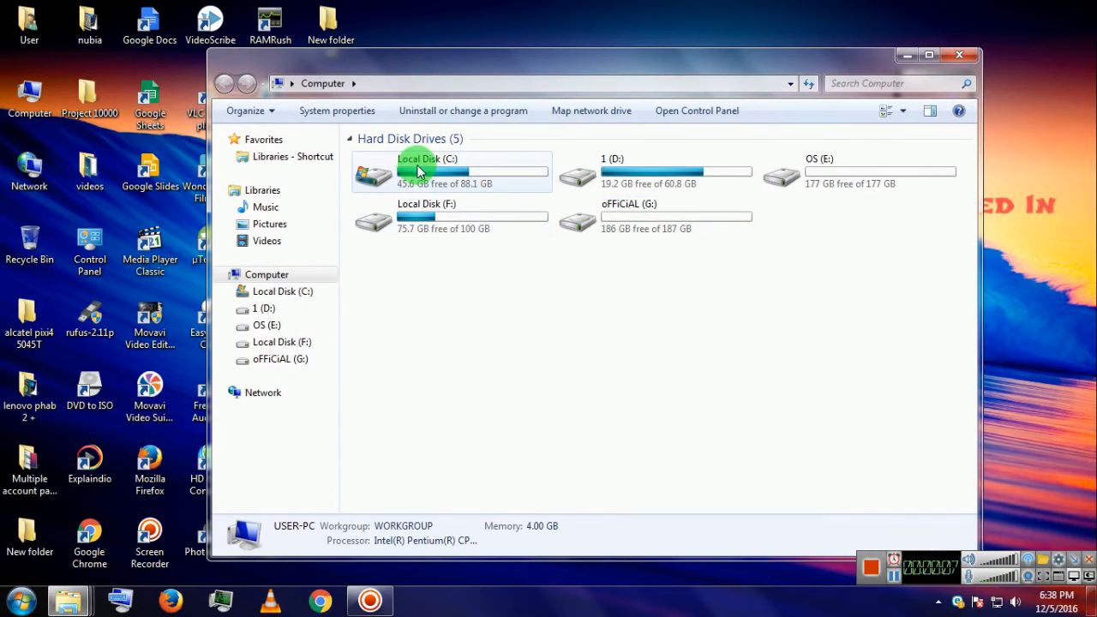
{"action": "right_click", "coordinate": [418, 172]}
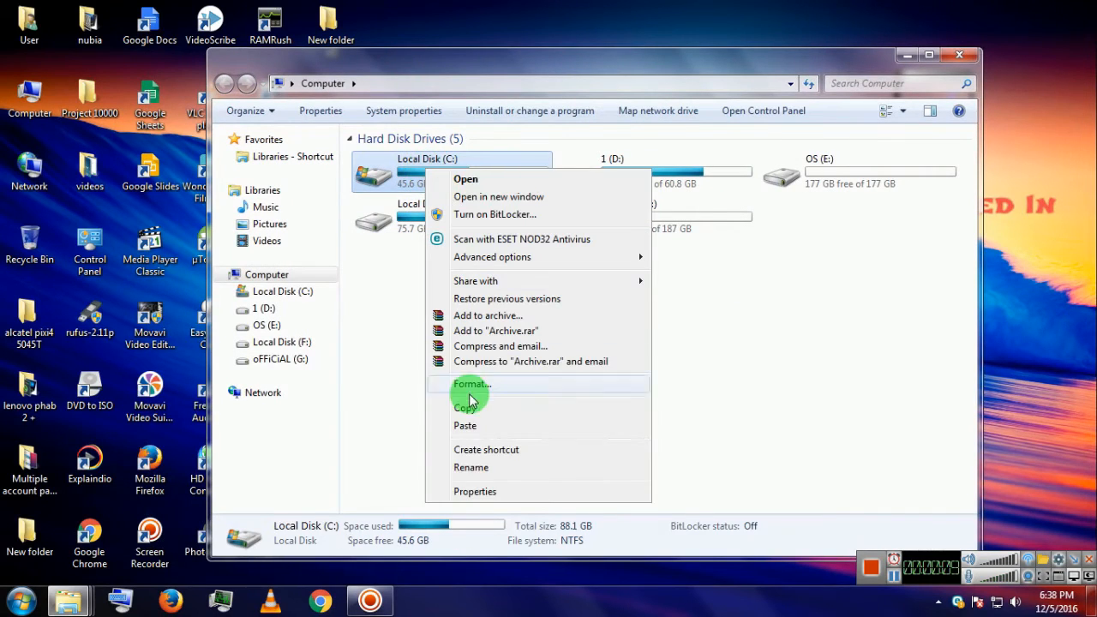
{"action": "mouse_move", "coordinate": [480, 491]}
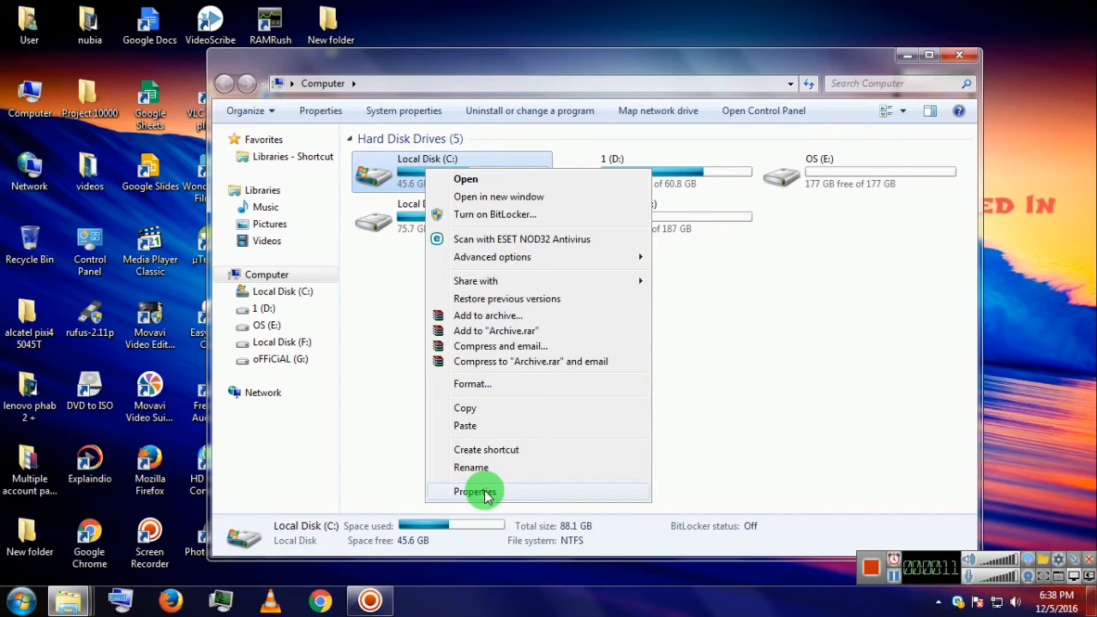
{"action": "left_click", "coordinate": [473, 491]}
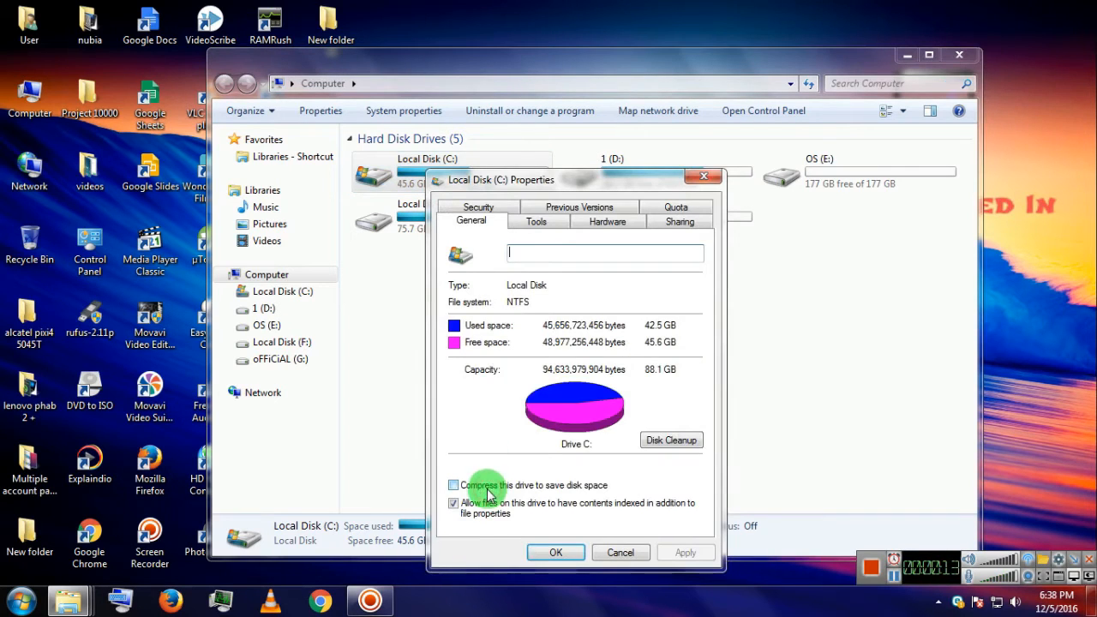
- Reopen Disk Defragmenter via Defragment now on the C: drive's Tools tab
{"action": "left_click", "coordinate": [538, 221]}
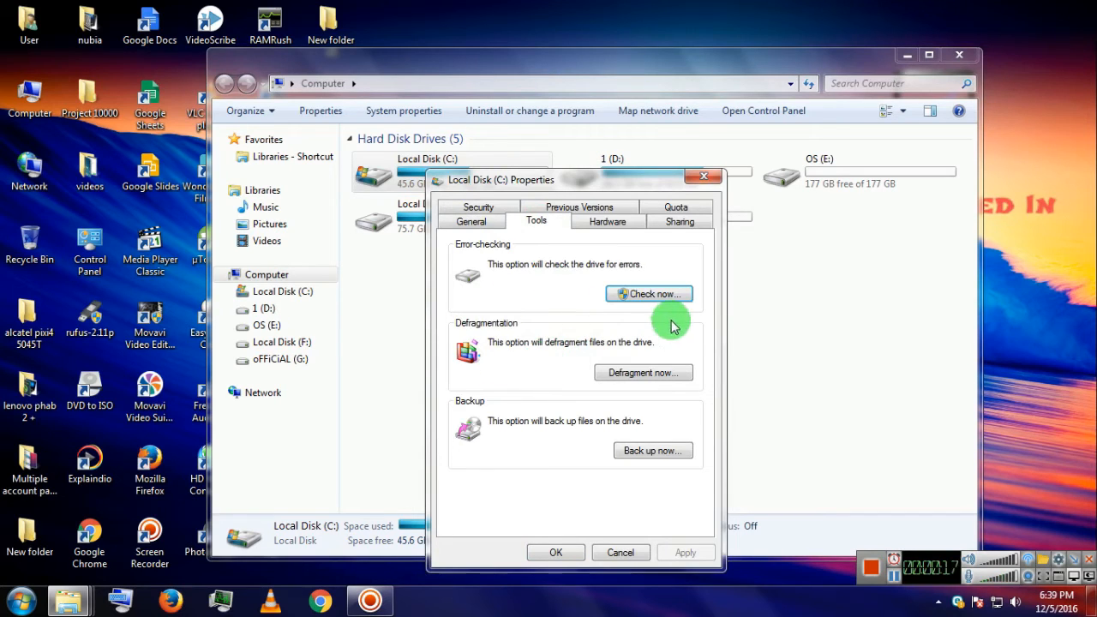
{"action": "mouse_move", "coordinate": [594, 337]}
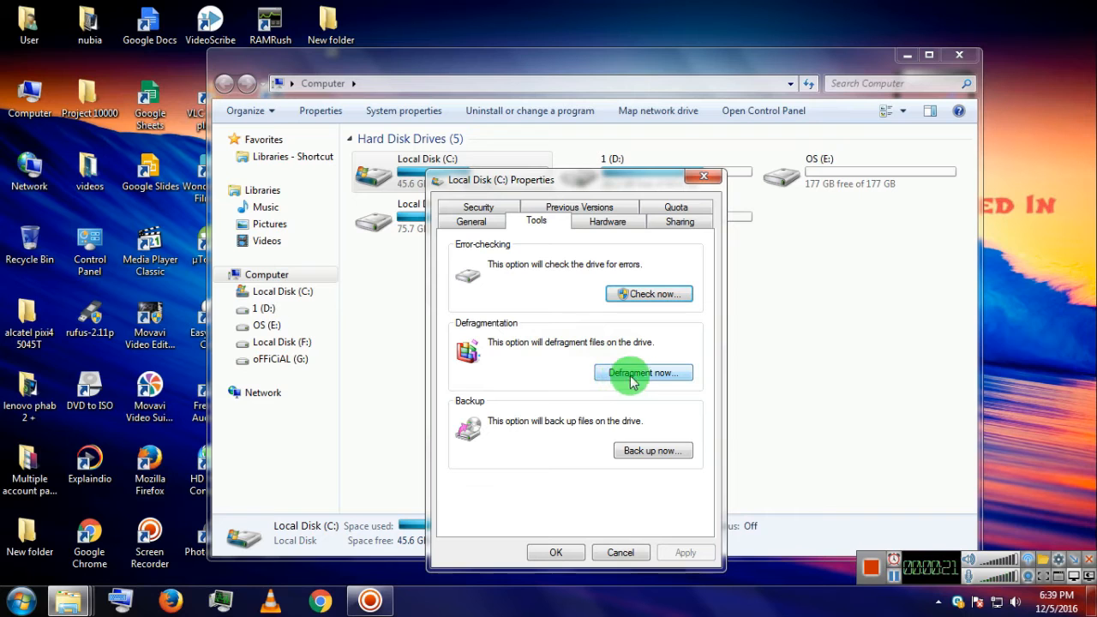
{"action": "left_click", "coordinate": [644, 373]}
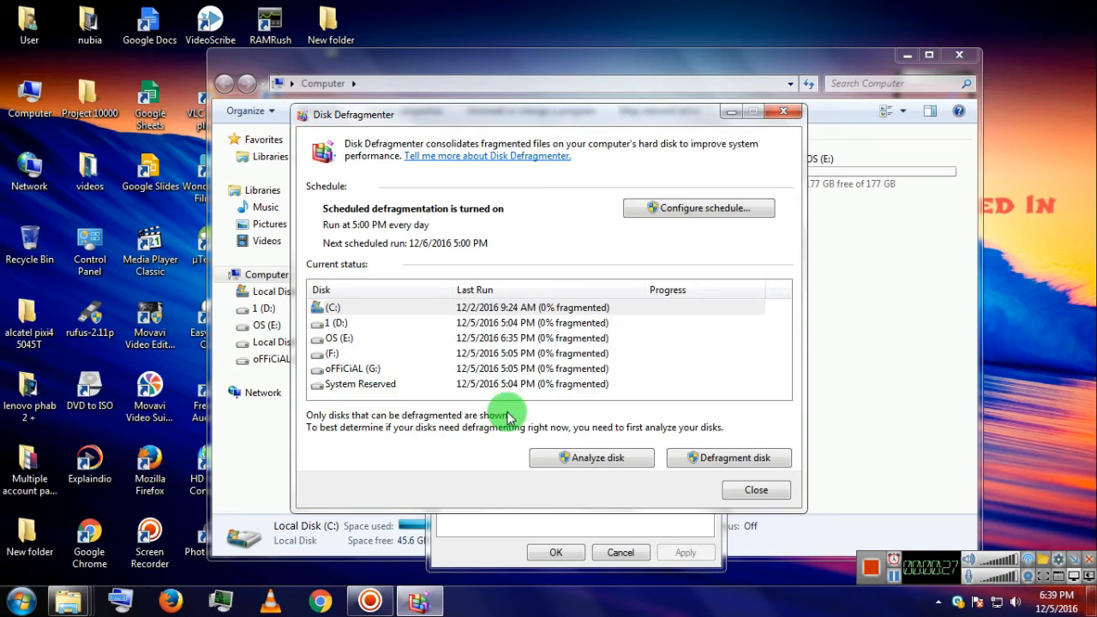
{"action": "mouse_move", "coordinate": [344, 397]}
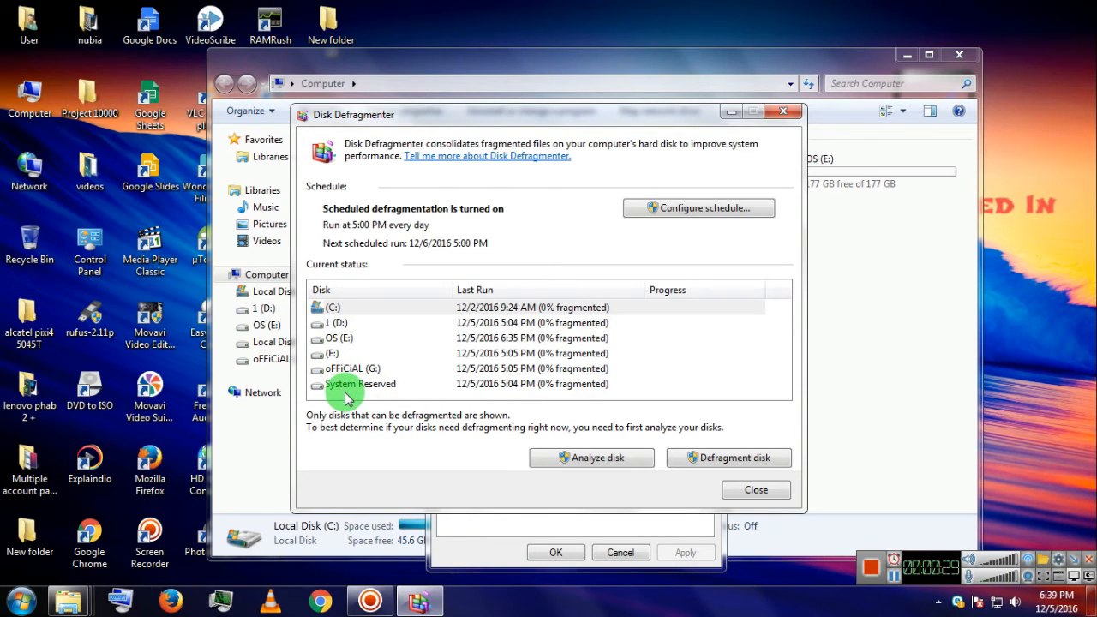
{"action": "mouse_move", "coordinate": [344, 370]}
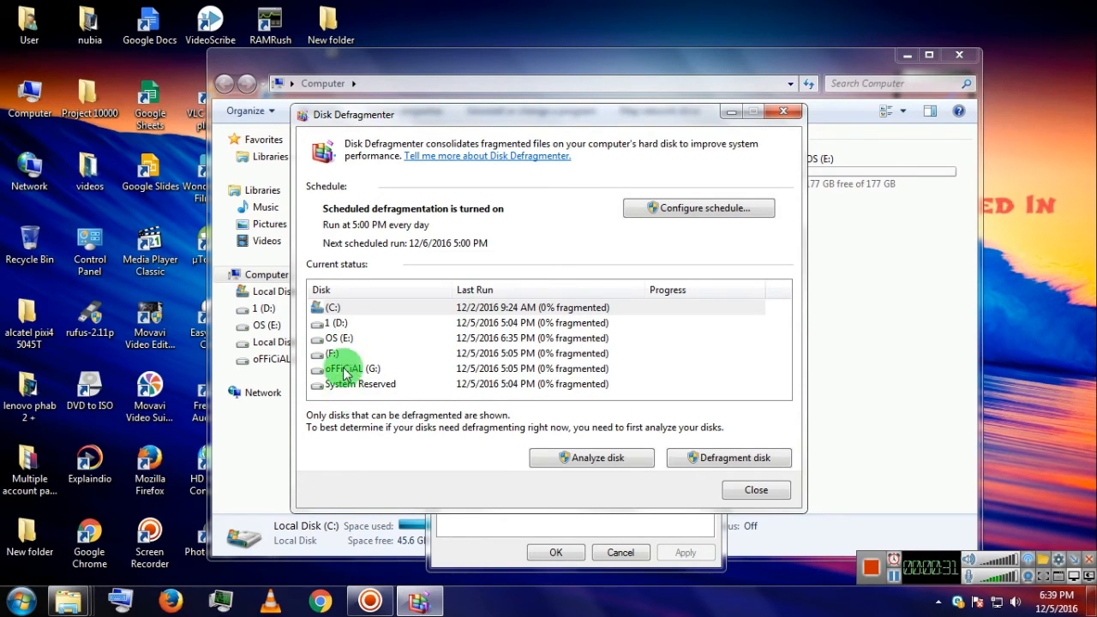
{"action": "mouse_move", "coordinate": [341, 343]}
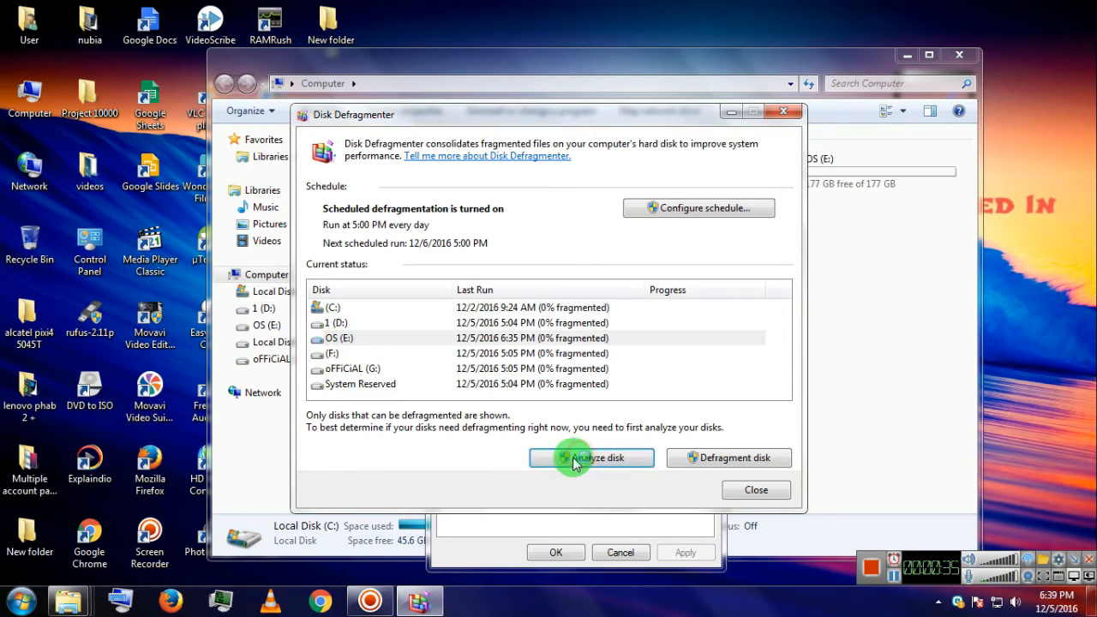
- Analyze drive OS (E:), updating its last run to 12/5/2016 6:39 PM, 0% fragmented
{"action": "left_click", "coordinate": [591, 458]}
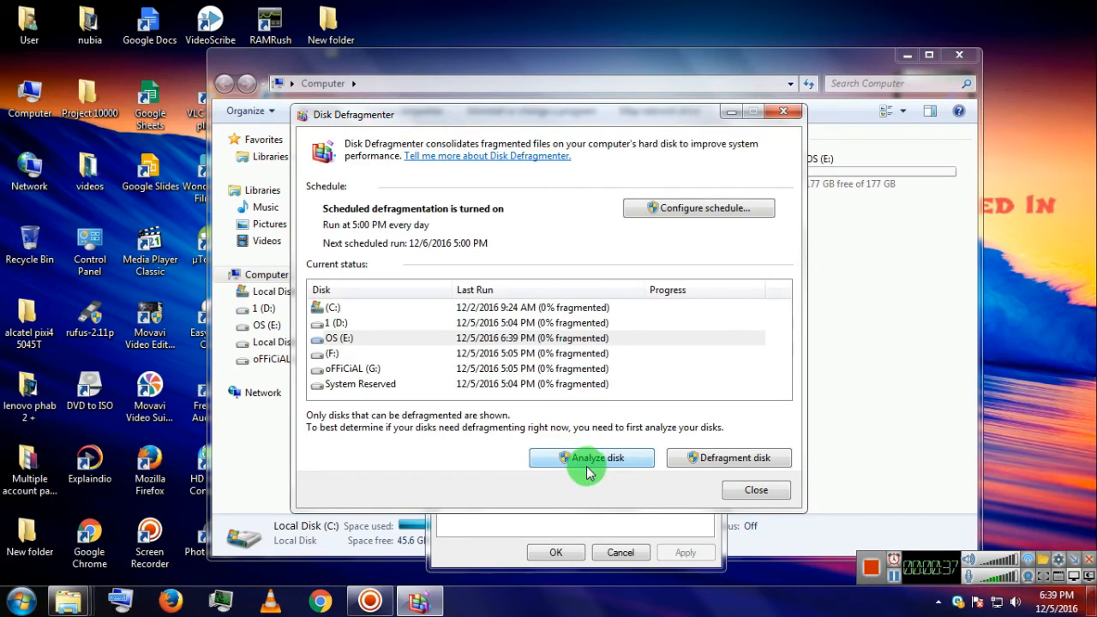
{"action": "mouse_move", "coordinate": [349, 343]}
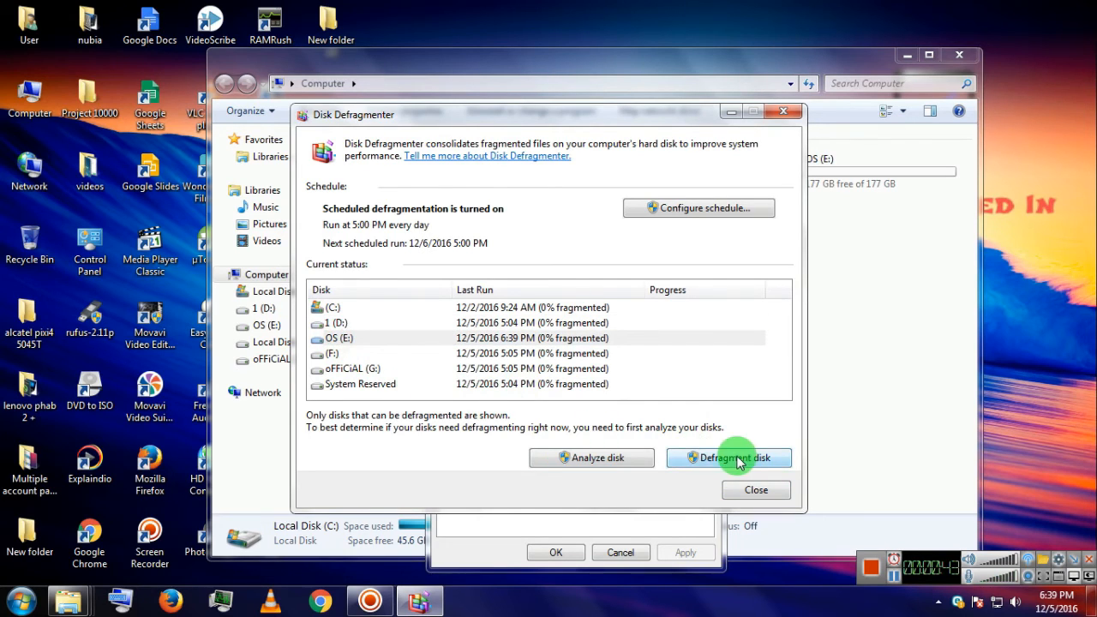
{"action": "mouse_move", "coordinate": [716, 462]}
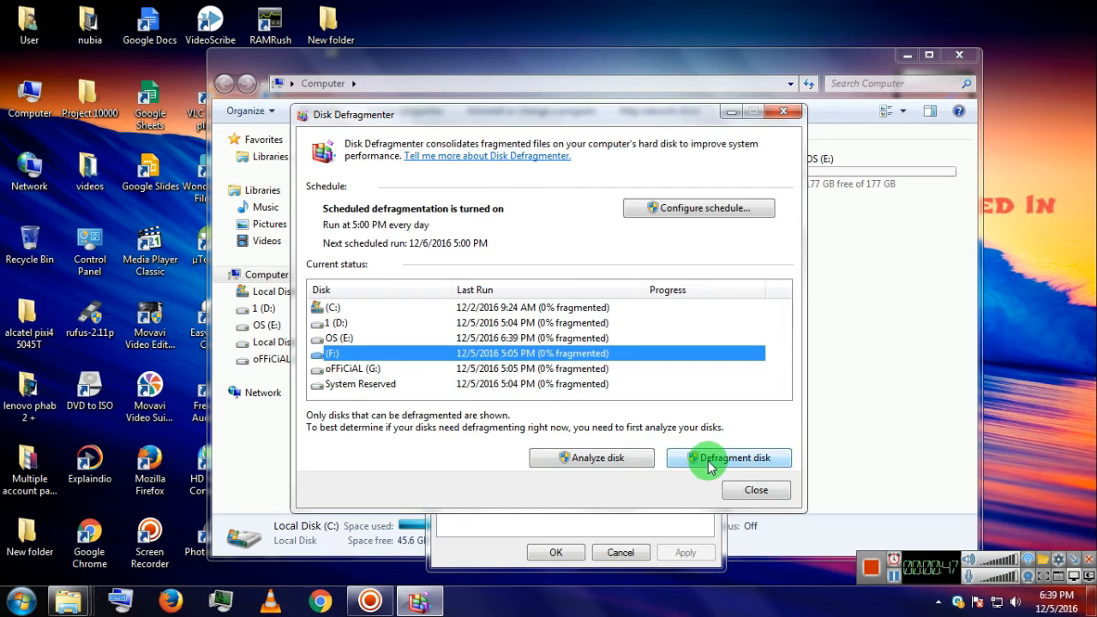
- Defragment drives (F:) and oFFiCiAL (G:), both reaching last run 12/5/2016 6:39 PM, 0% fragmented
{"action": "left_click", "coordinate": [729, 457]}
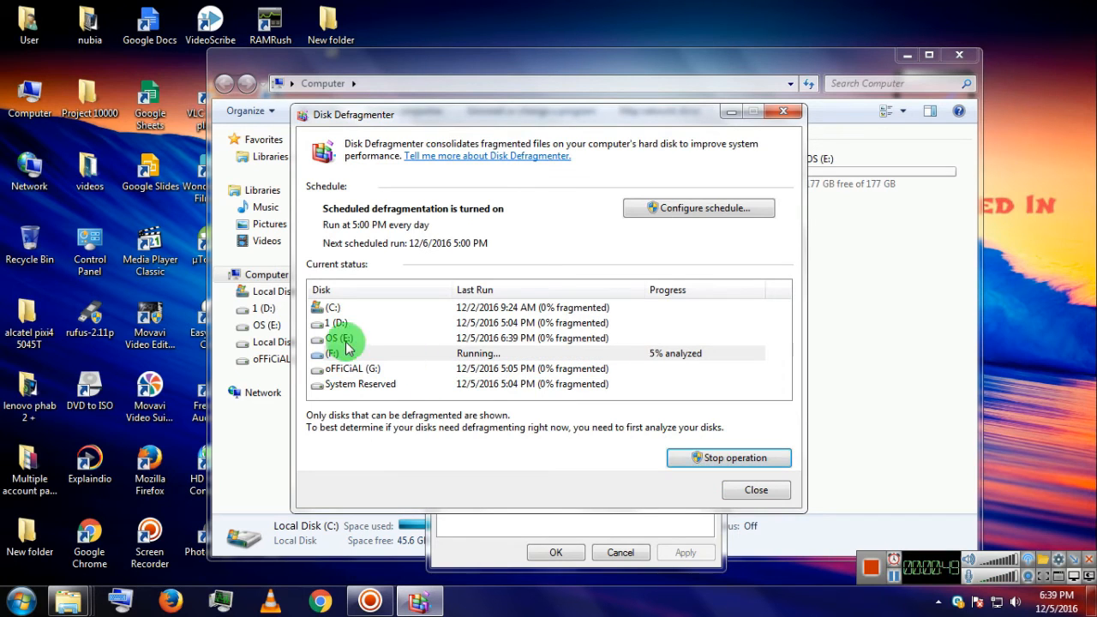
{"action": "left_click", "coordinate": [729, 458]}
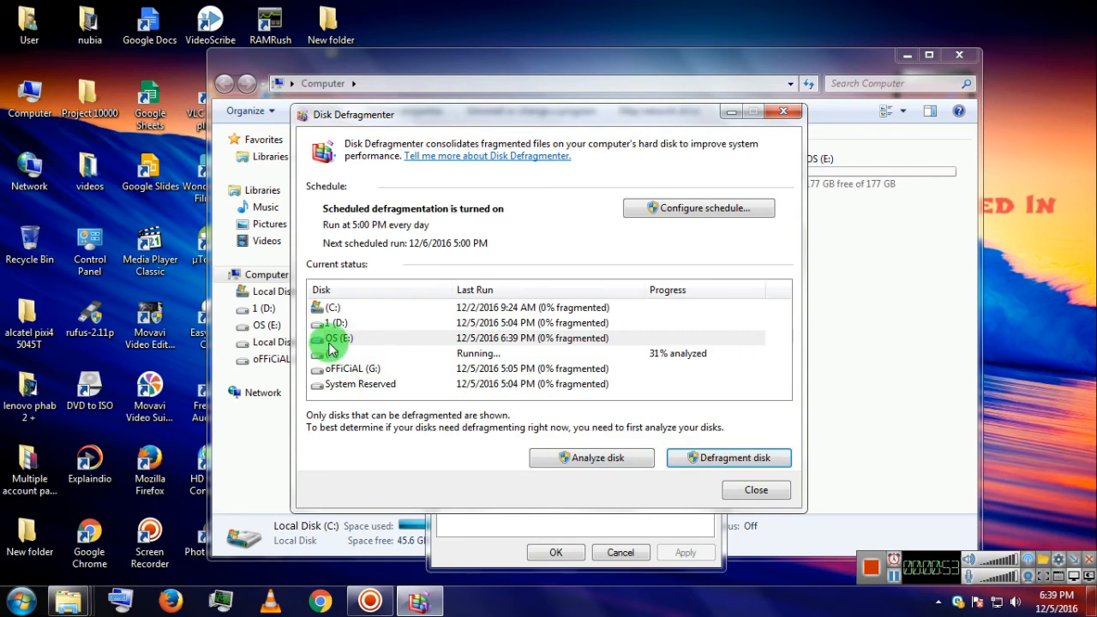
{"action": "left_click", "coordinate": [728, 458]}
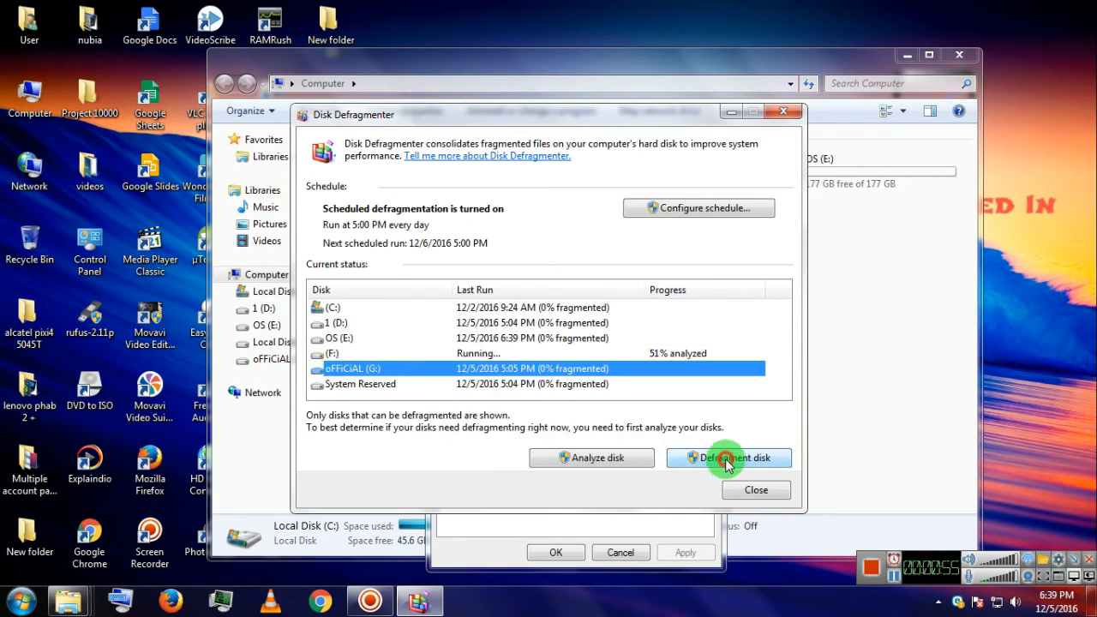
{"action": "left_click", "coordinate": [728, 458]}
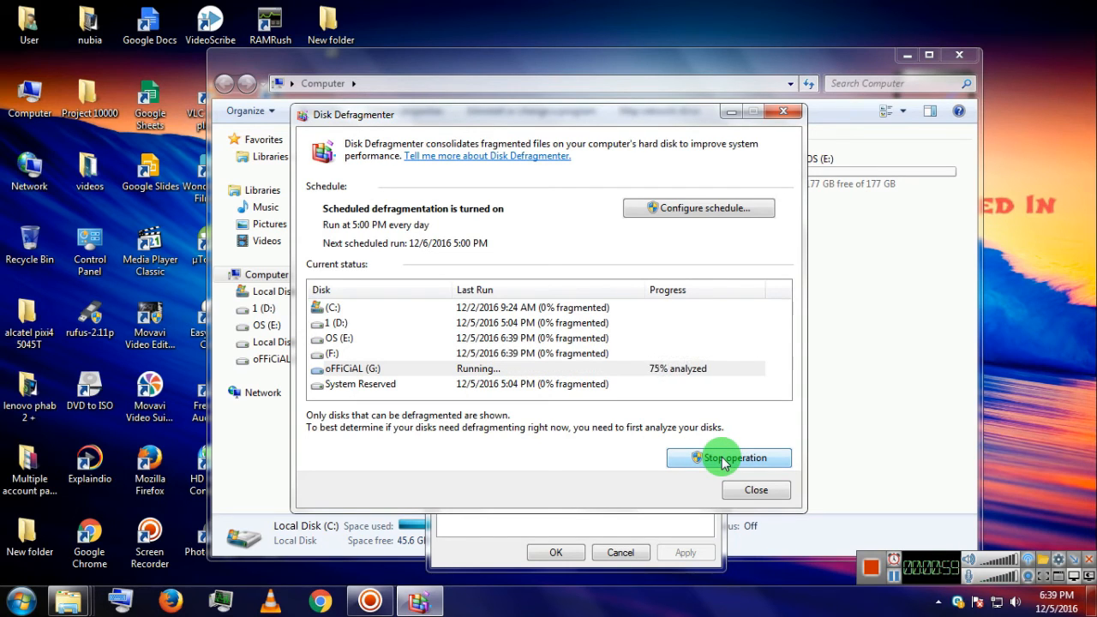
{"action": "left_click", "coordinate": [728, 457]}
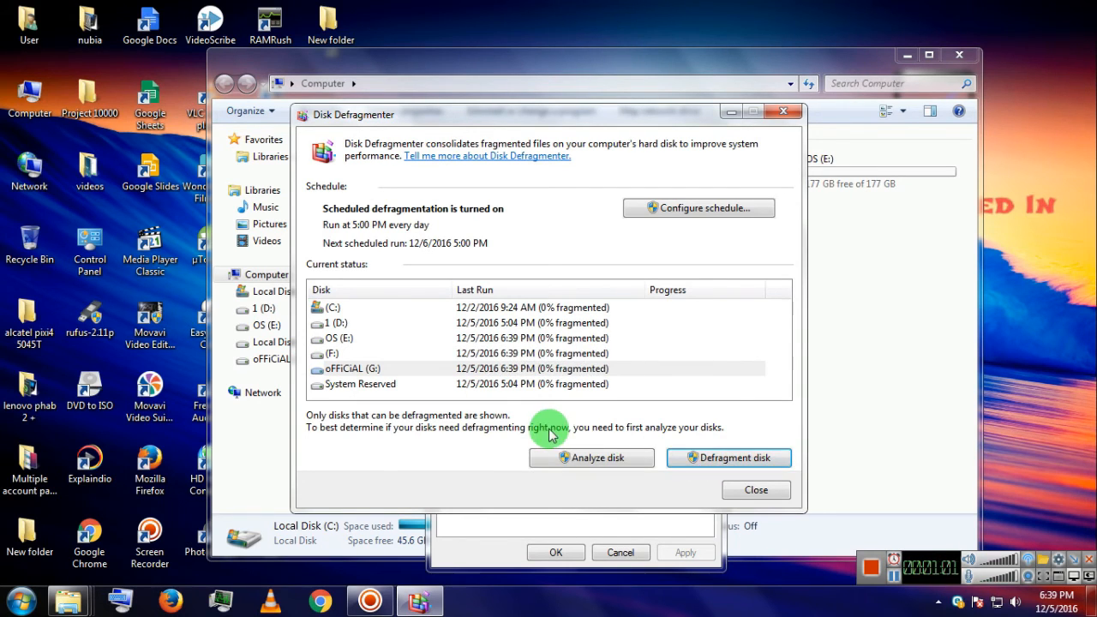
{"action": "mouse_move", "coordinate": [496, 355]}
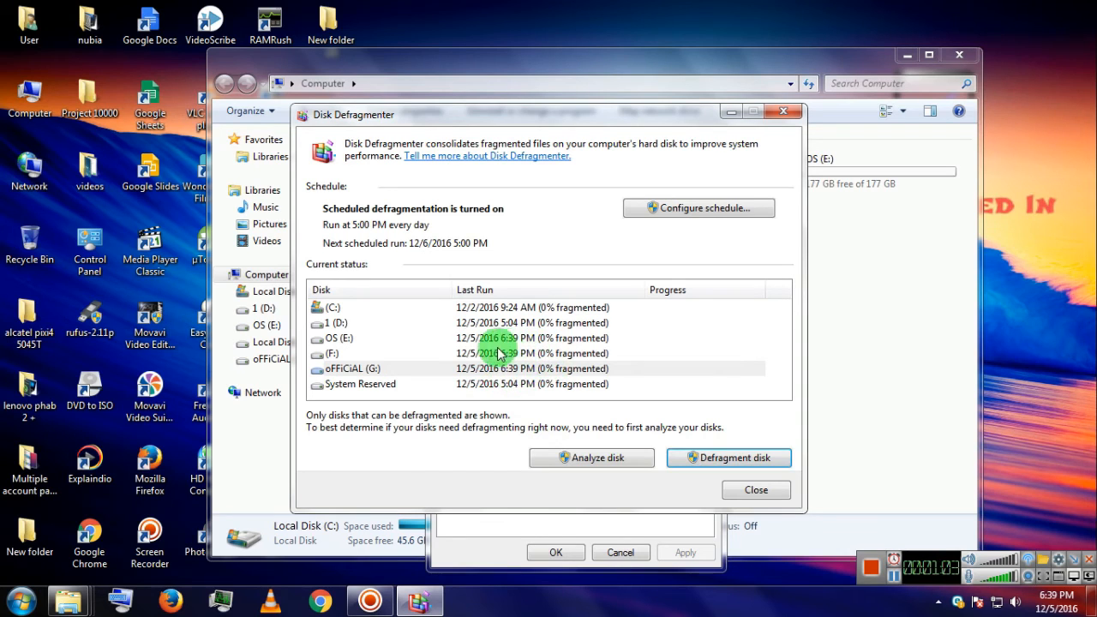
{"action": "mouse_move", "coordinate": [486, 345]}
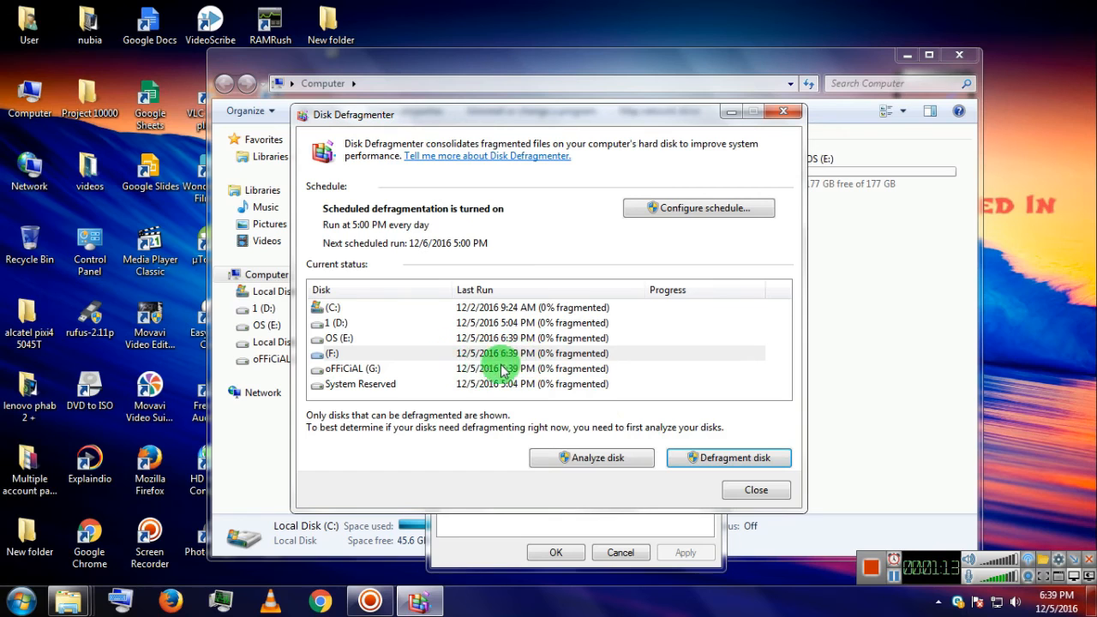
{"action": "left_click", "coordinate": [591, 458]}
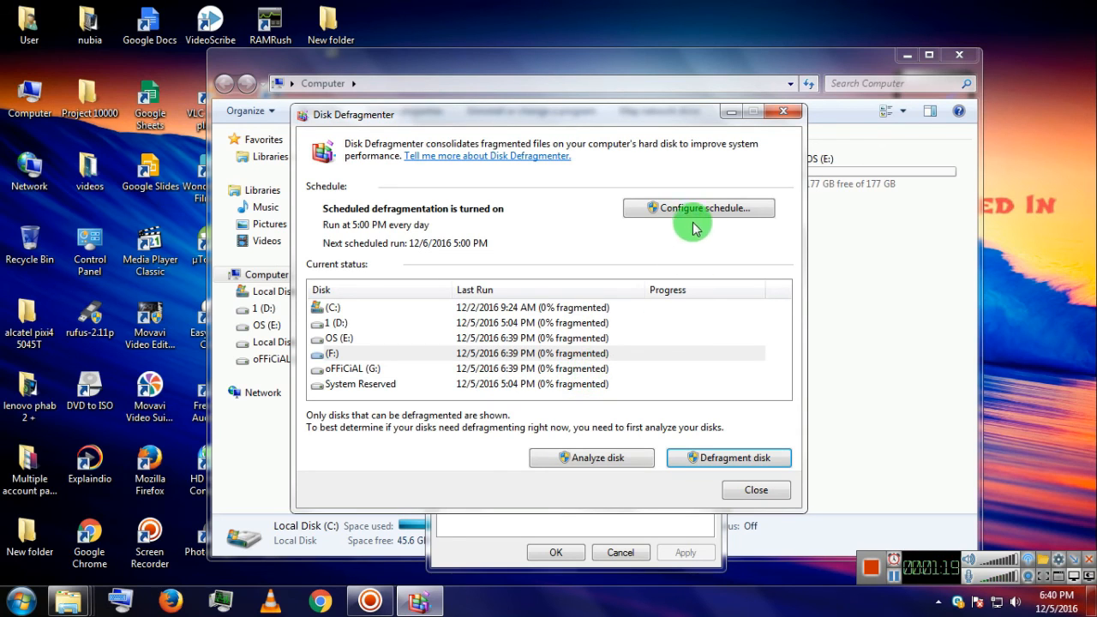
- Schedule daily 5:00 PM defragmentation for all disks, close the windows, and refresh the desktop
{"action": "left_click", "coordinate": [705, 208]}
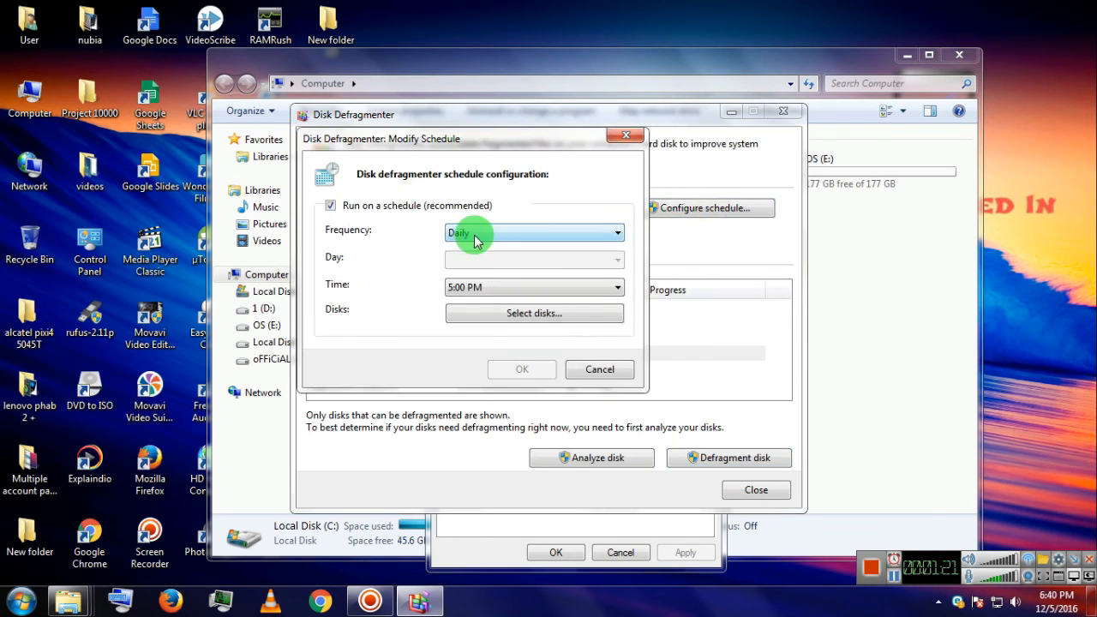
{"action": "mouse_move", "coordinate": [502, 255]}
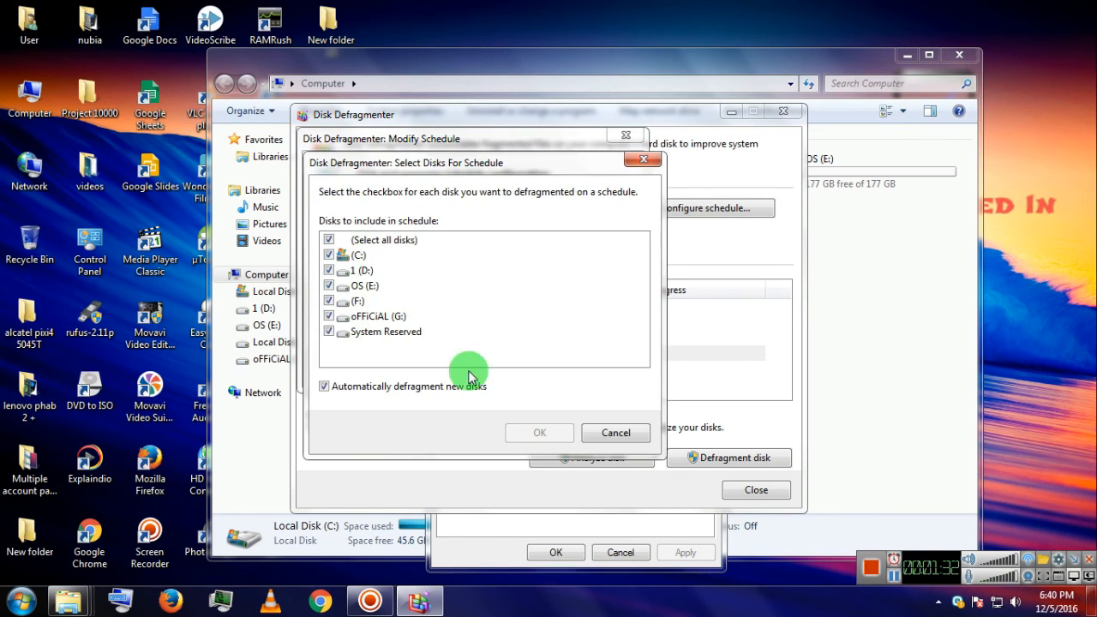
{"action": "left_click", "coordinate": [539, 433]}
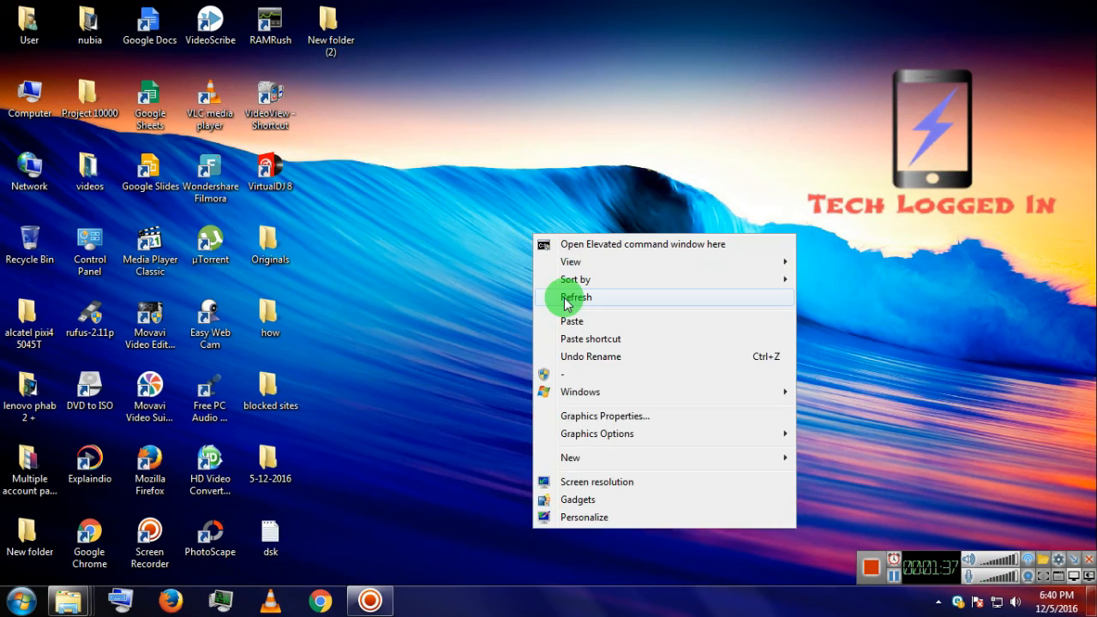
{"action": "left_click", "coordinate": [576, 296]}
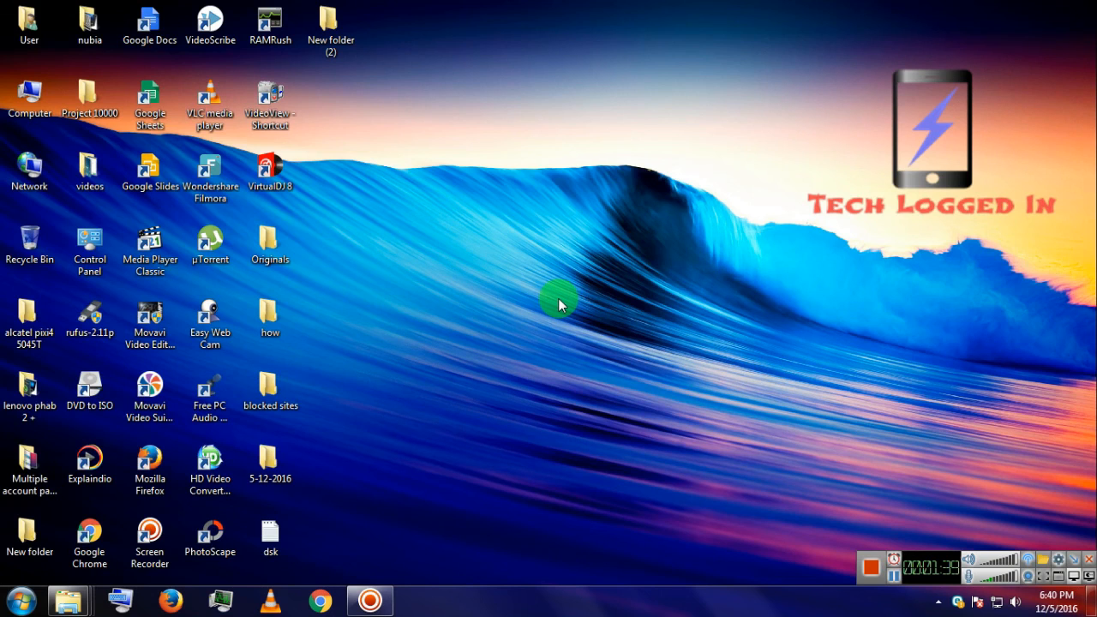